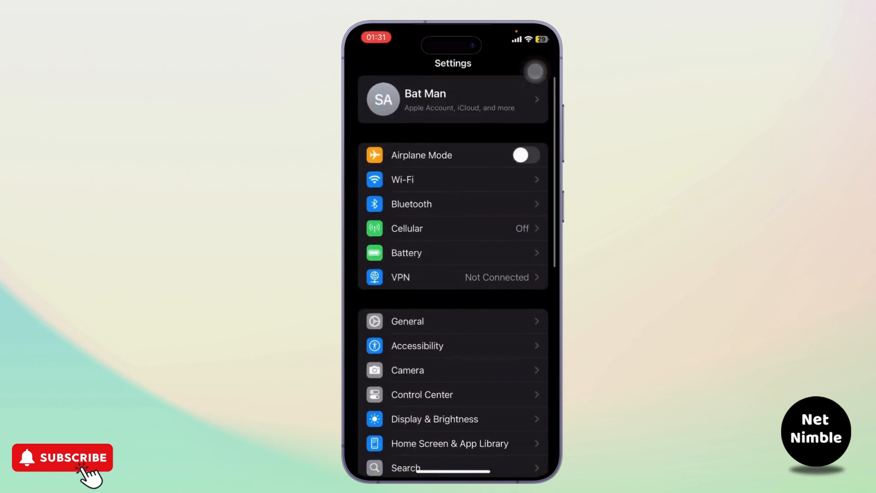
Confirm Software Update reports iOS 18.0.1 is up to date, then go back to General.
{"action": "left_click", "coordinate": [407, 321]}
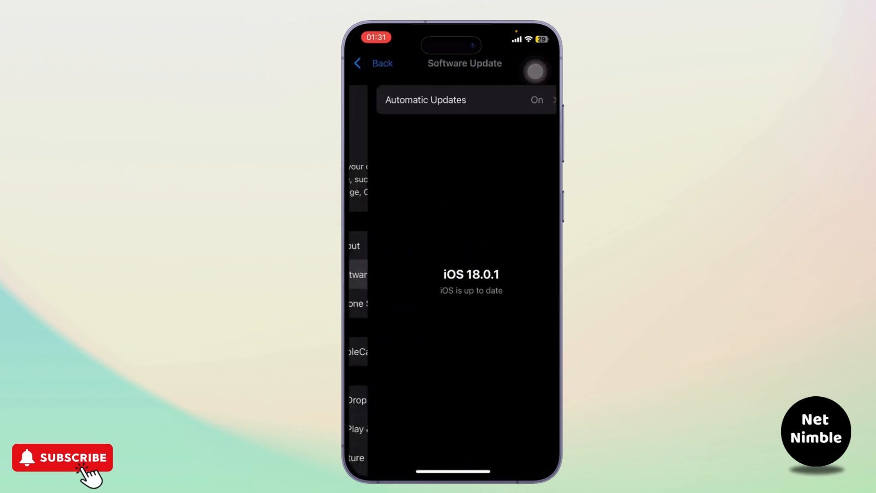
{"action": "left_click", "coordinate": [373, 63]}
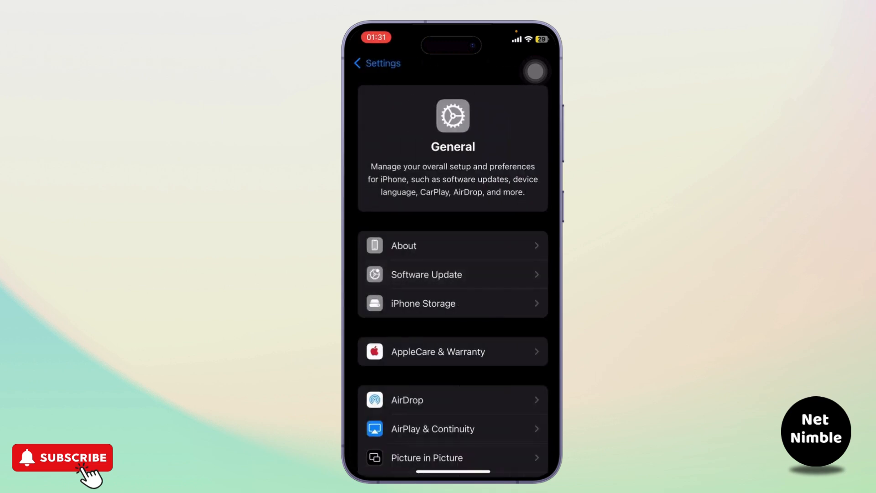
Switch on Content & Privacy Restrictions in Screen Time and back out to Settings.
{"action": "left_click", "coordinate": [377, 63]}
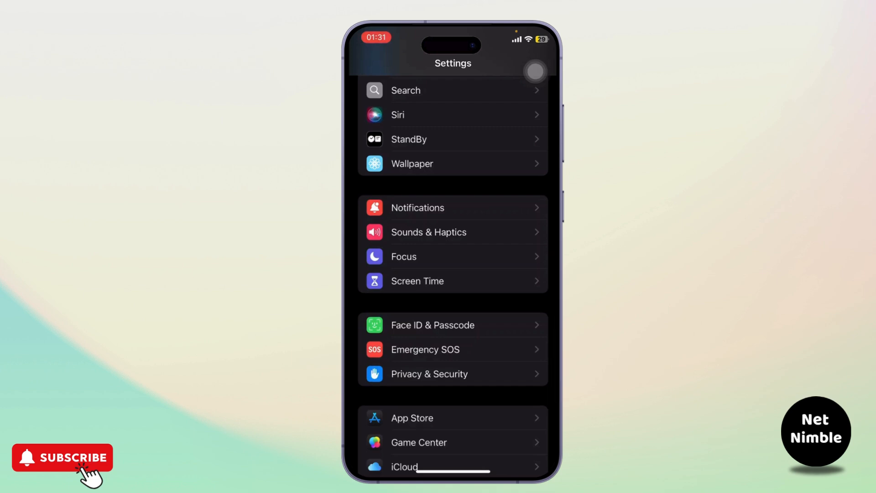
{"action": "left_click", "coordinate": [416, 280]}
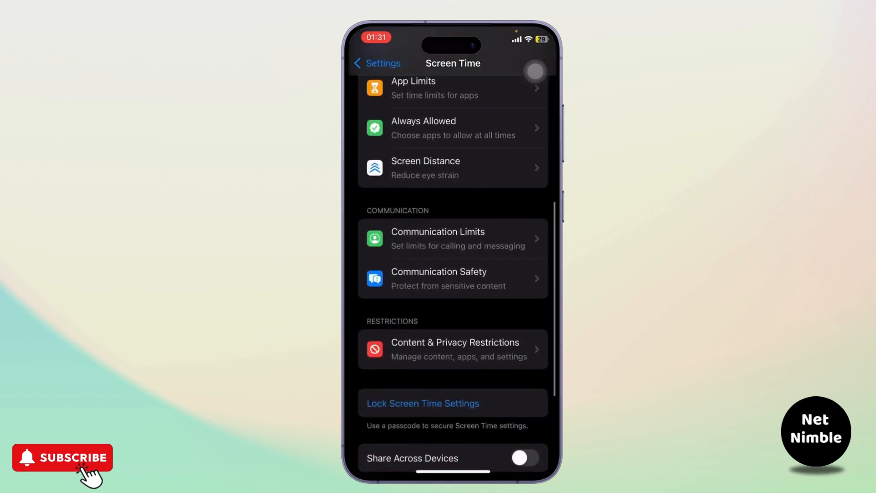
{"action": "left_click", "coordinate": [453, 348]}
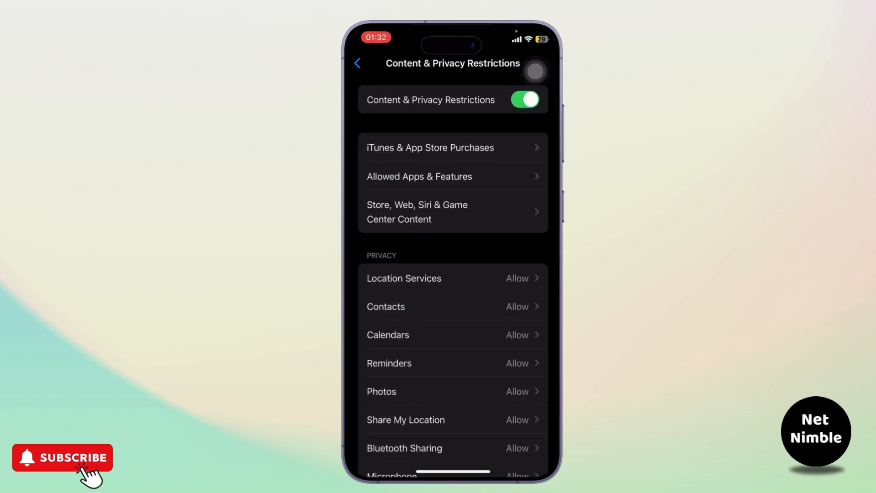
{"action": "left_click", "coordinate": [360, 63]}
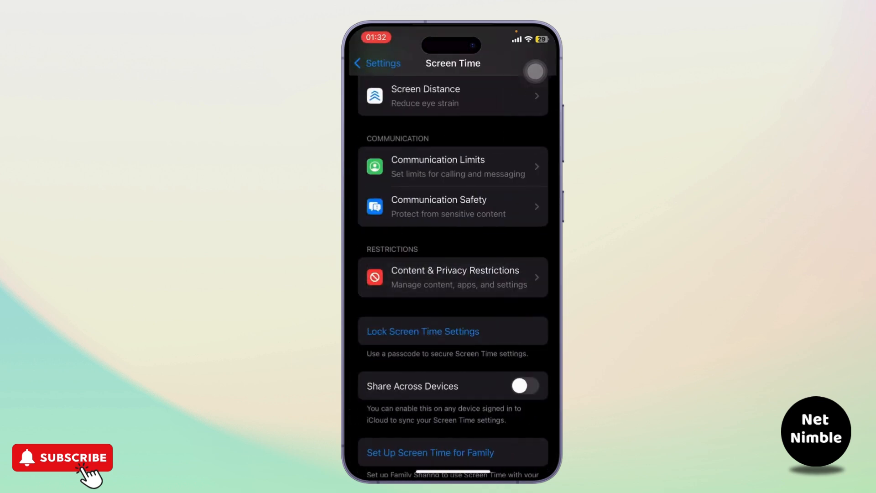
{"action": "left_click", "coordinate": [378, 63]}
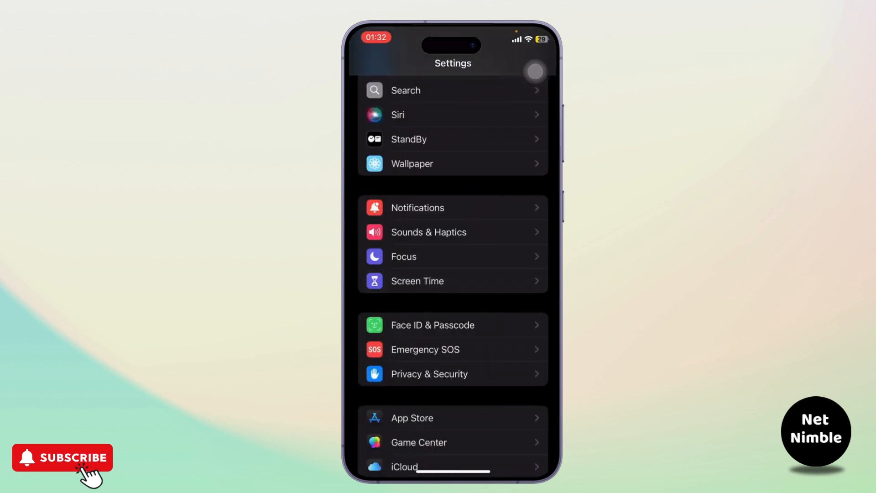
{"action": "scroll", "scroll_direction": "up", "scroll_amount": 3}
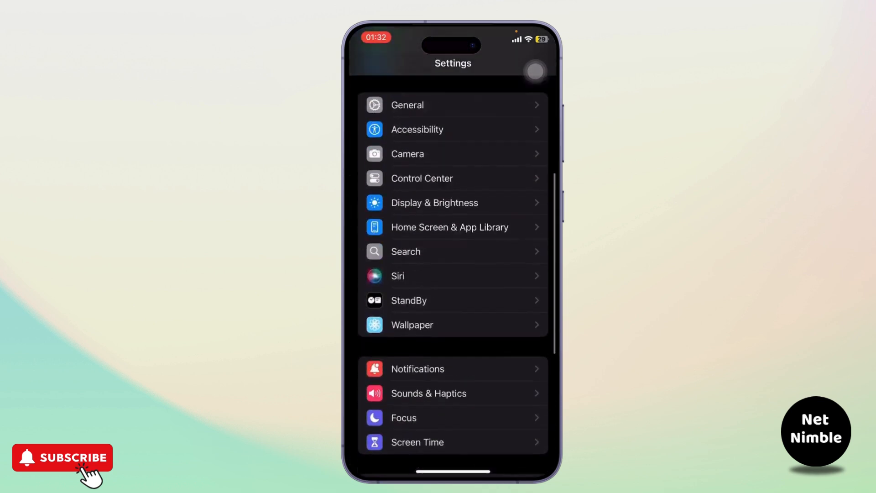
{"action": "scroll", "scroll_direction": "down", "scroll_amount": 3}
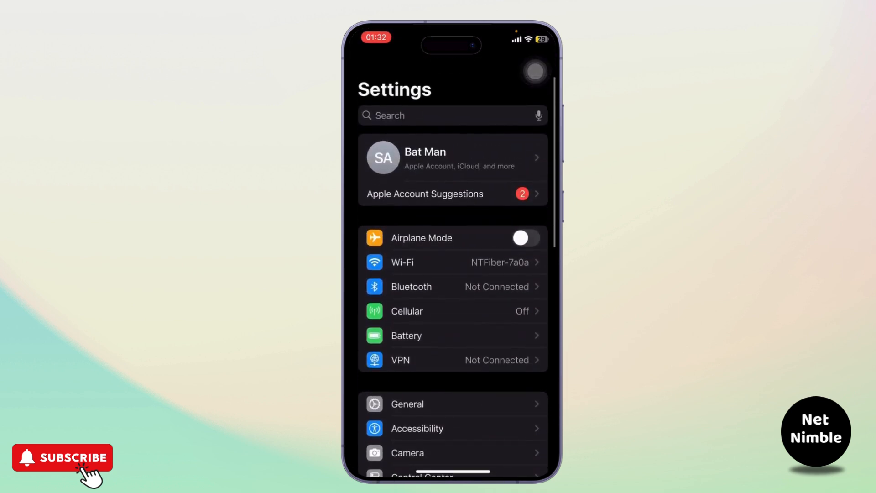
{"action": "scroll", "scroll_direction": "down", "scroll_amount": 3}
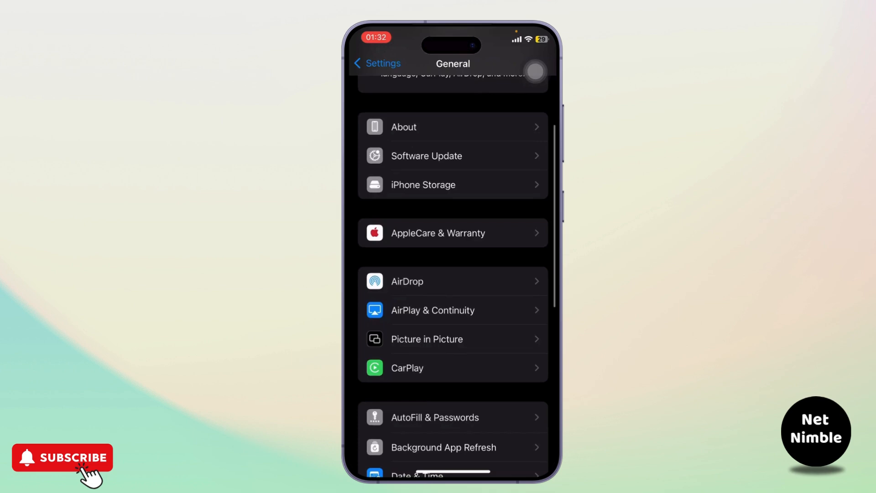
{"action": "scroll", "scroll_direction": "down", "scroll_amount": 3}
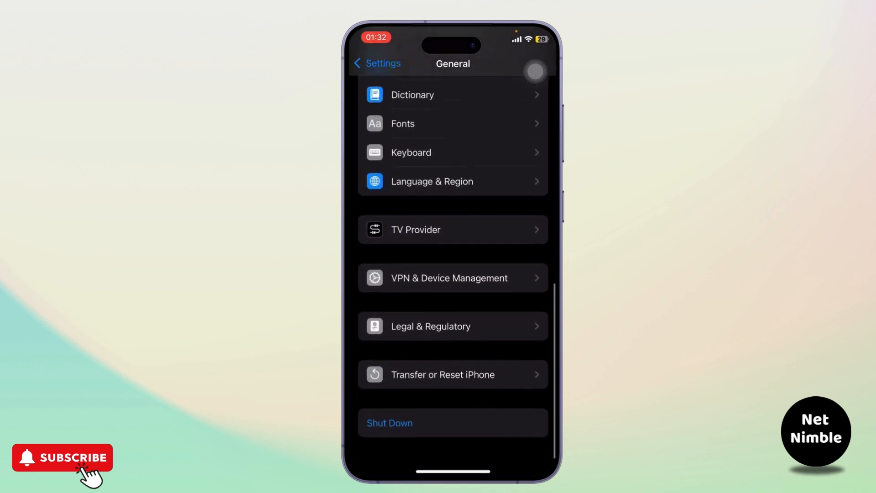
{"action": "left_click", "coordinate": [443, 374]}
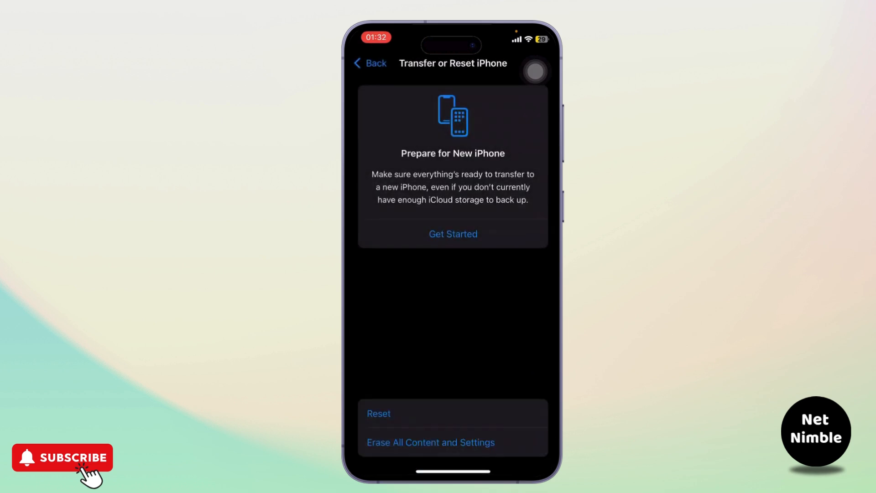
{"action": "left_click", "coordinate": [369, 63]}
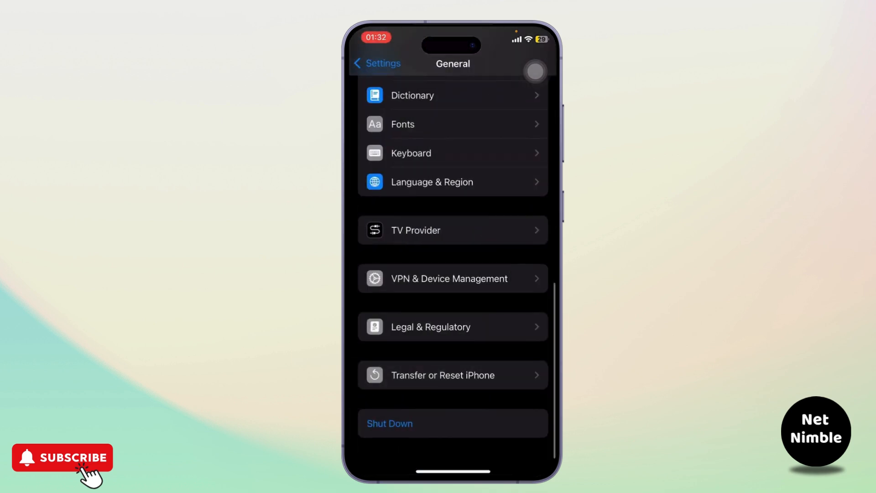
{"action": "left_click", "coordinate": [377, 63]}
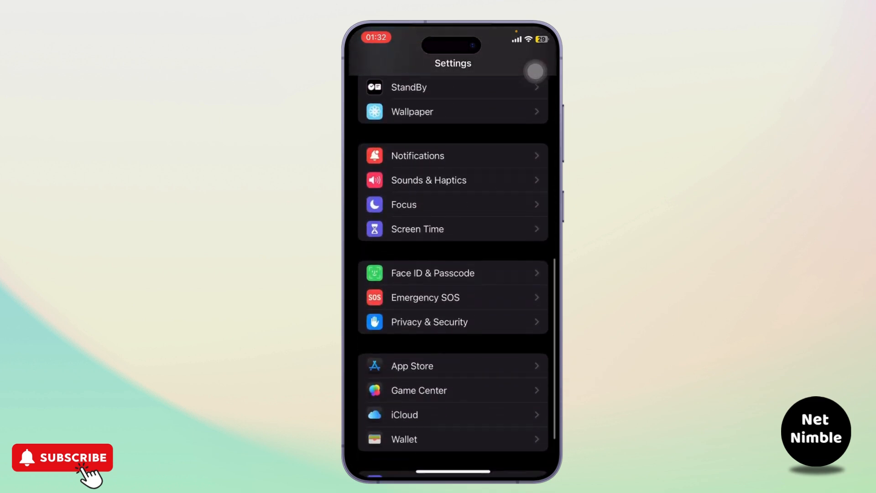
Review Privacy & Security > Tracking, turning off Allow Apps to Request to Track.
{"action": "left_click", "coordinate": [429, 321]}
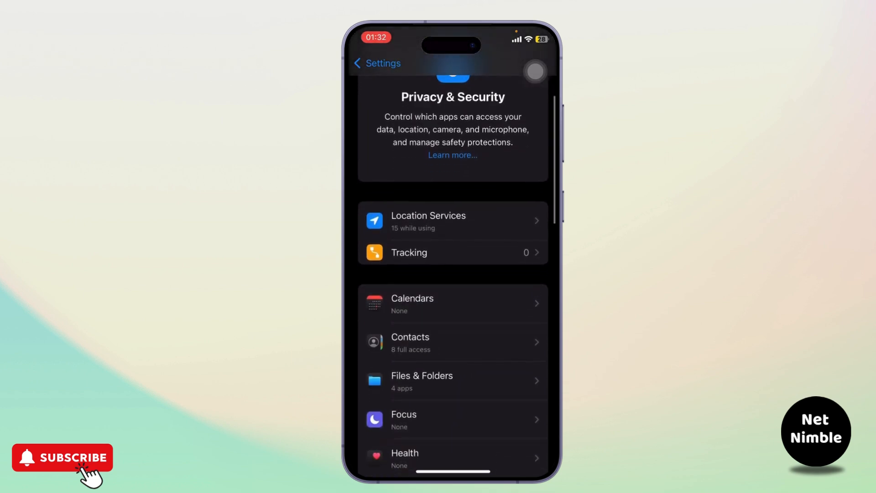
{"action": "left_click", "coordinate": [453, 252]}
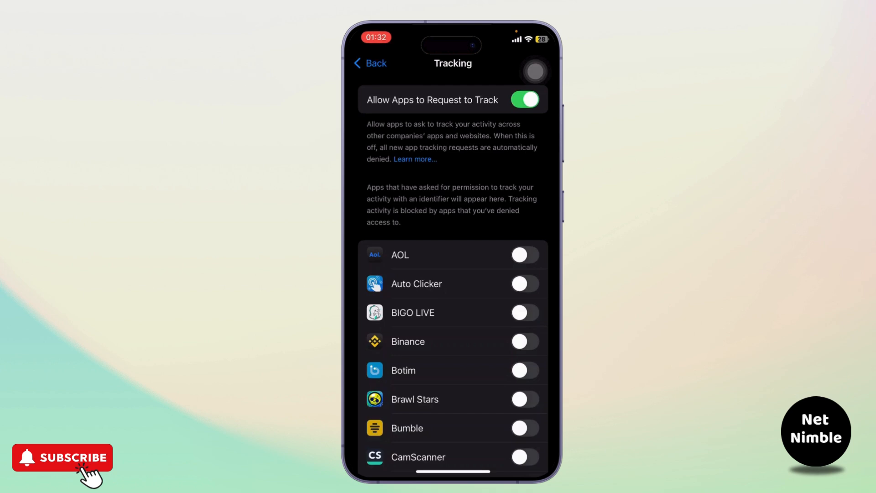
{"action": "left_click", "coordinate": [369, 63]}
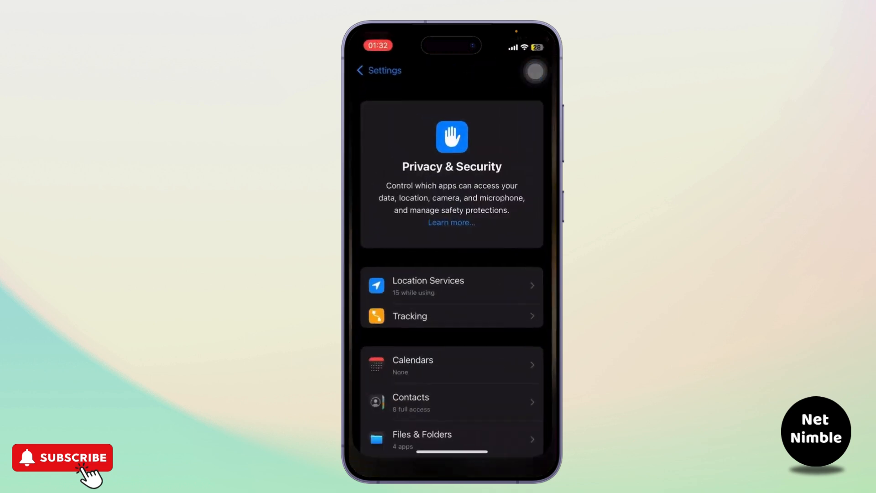
Leave Privacy & Security and scroll through Settings toward Safari's search suggestion options.
{"action": "left_click", "coordinate": [378, 70]}
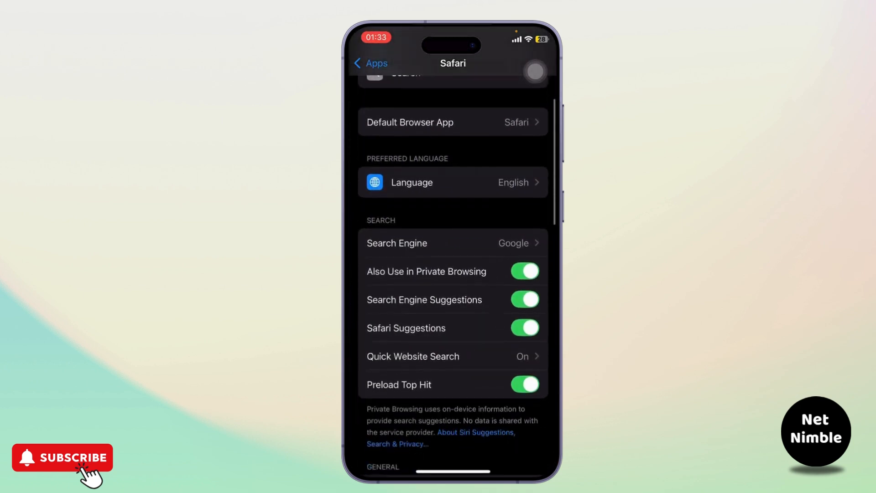
{"action": "scroll", "scroll_direction": "up", "scroll_amount": 3}
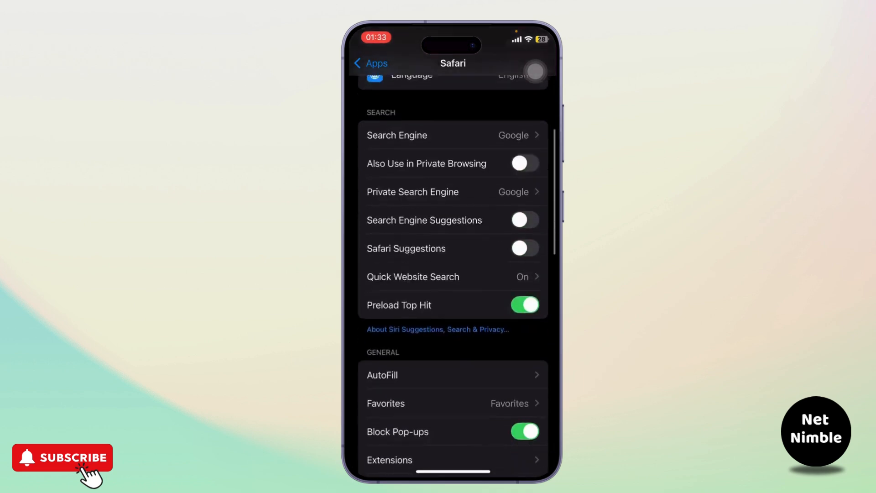
{"action": "scroll", "scroll_direction": "down", "scroll_amount": 3}
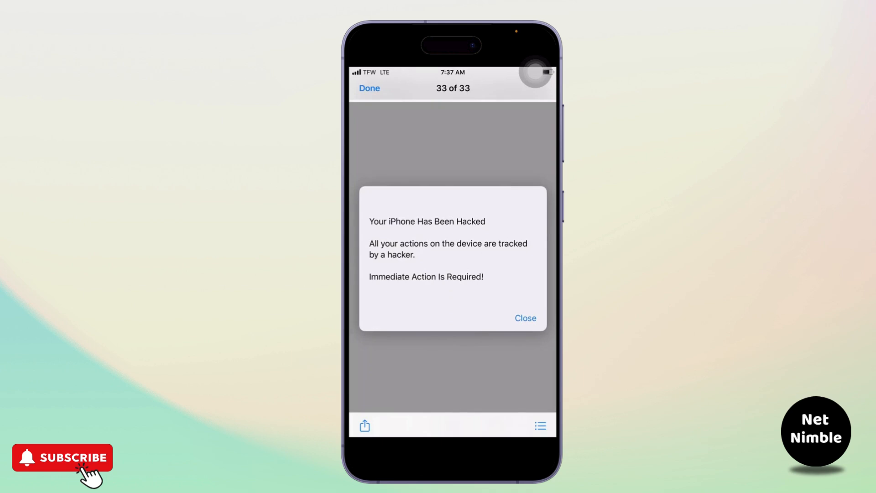
Close the fake 'iPhone Has Been Hacked' pop-up.
{"action": "left_click", "coordinate": [369, 88]}
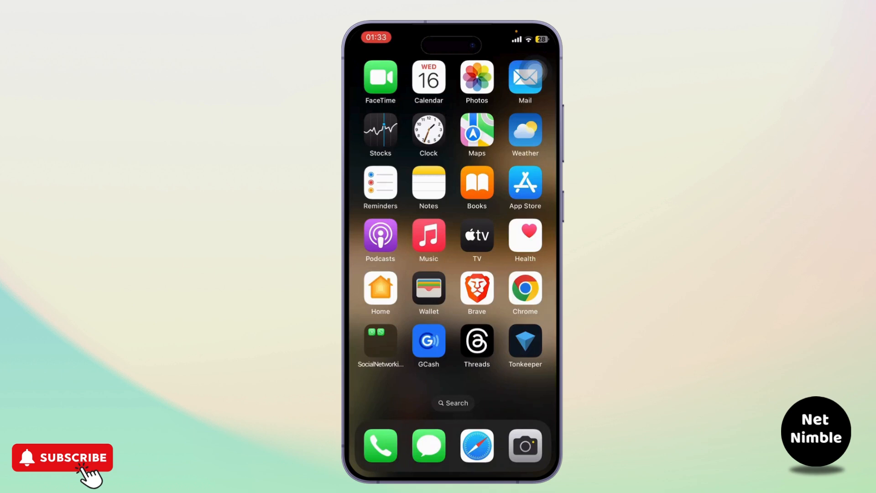
Back out of Safari's settings through the Apps list to the main Settings list.
{"action": "scroll", "scroll_direction": "left", "scroll_amount": 3}
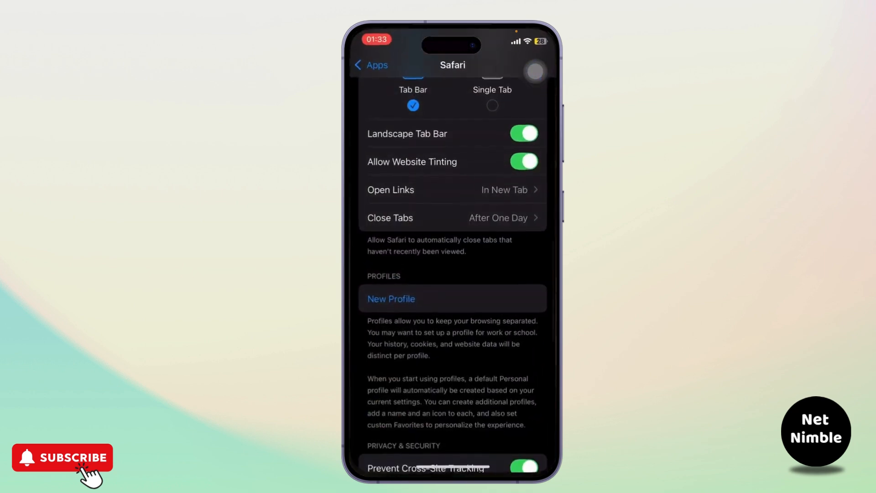
{"action": "left_click", "coordinate": [371, 65]}
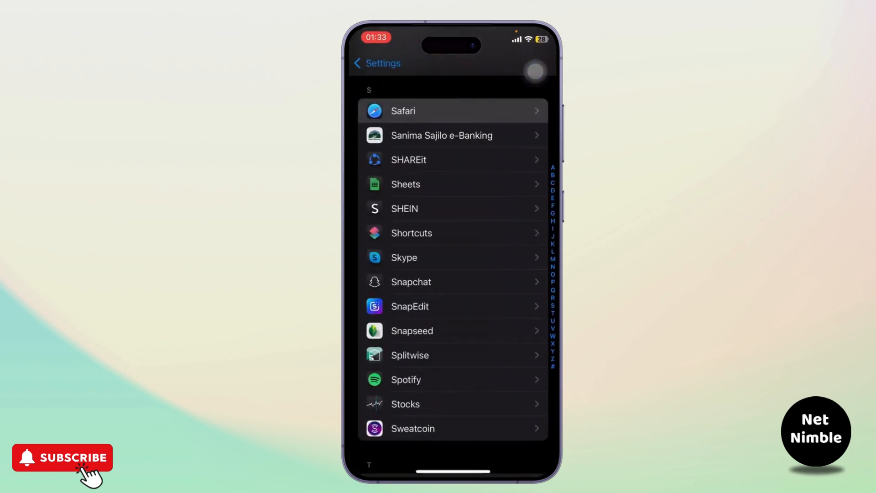
{"action": "left_click", "coordinate": [376, 63]}
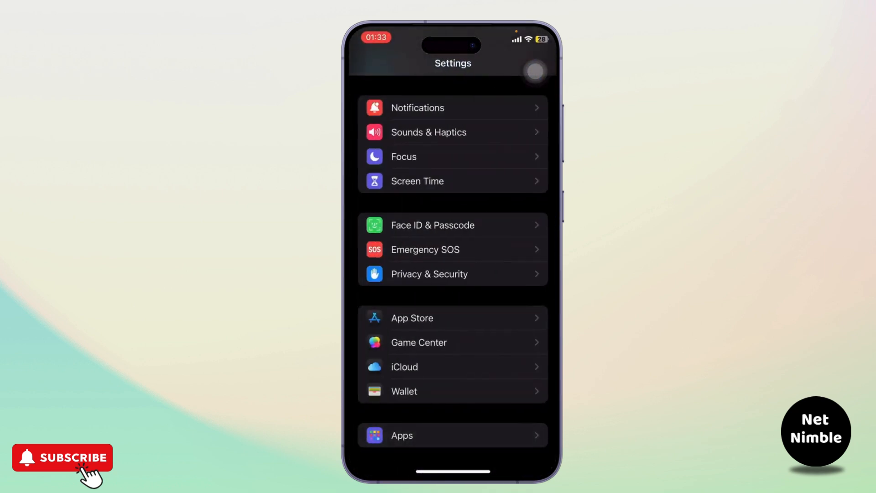